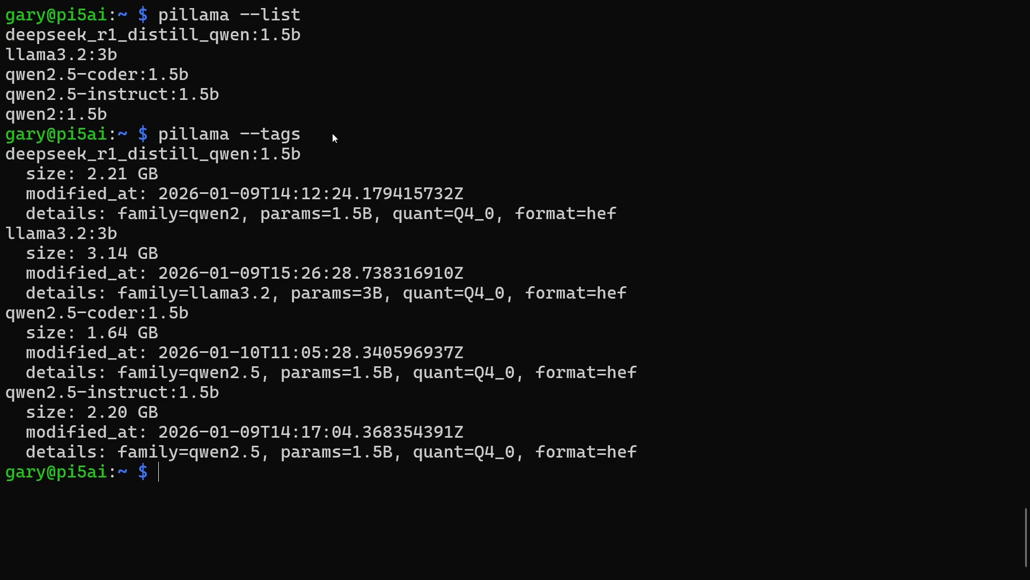
type("pillama --pull qwen2:1.5b")
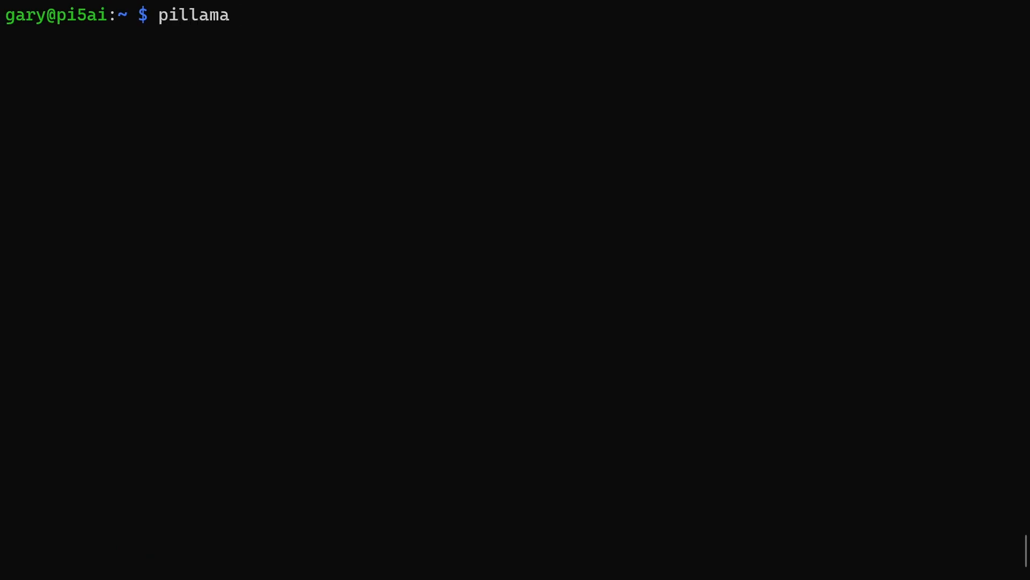
type("--model qwen2:1.5b")
type("what is the capital o")
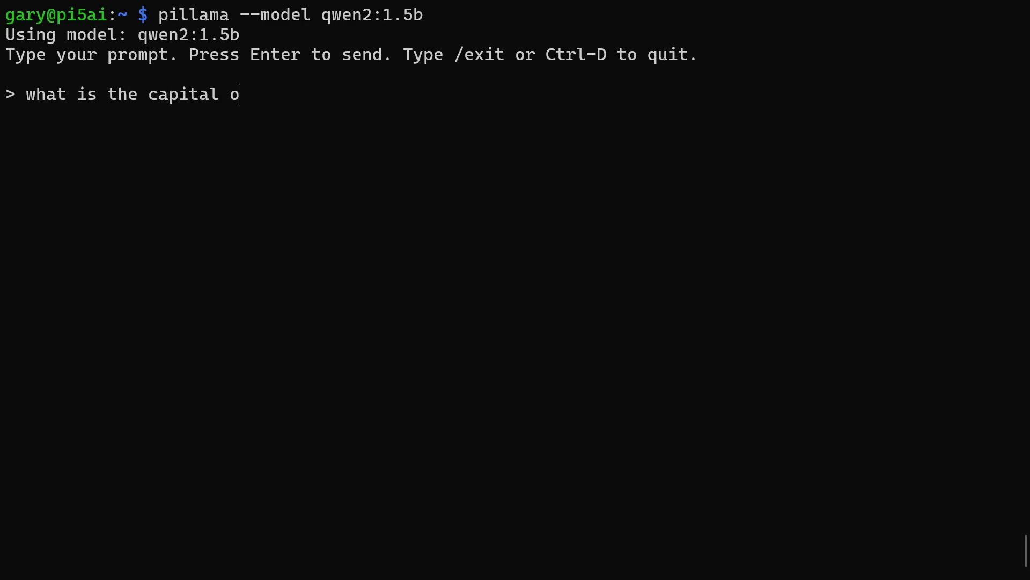
type("f France?")
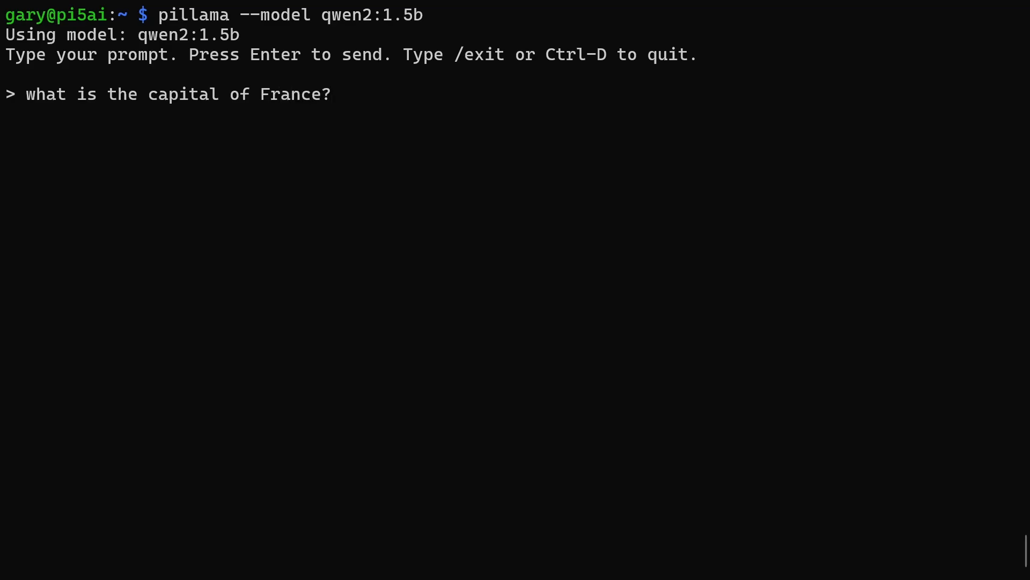